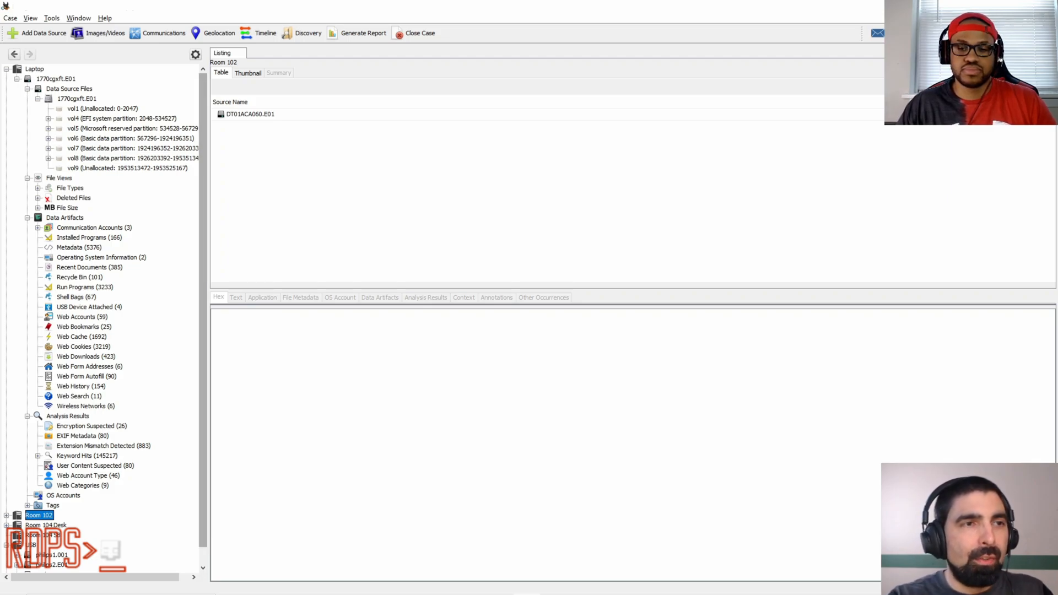
# Show the Case menu over the Room 102 data source listing.
pyautogui.click(9, 18)
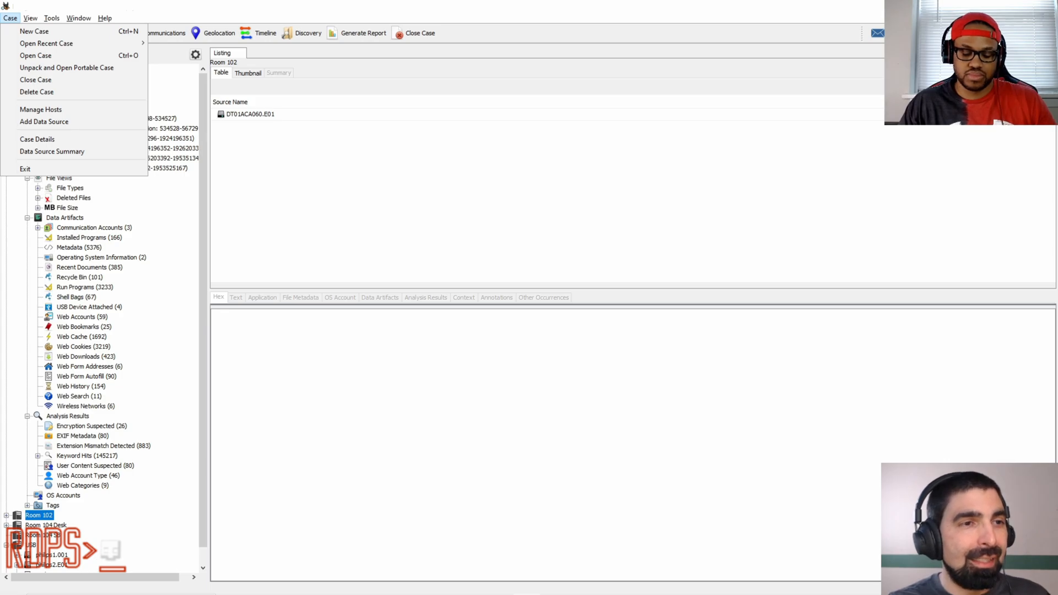
# Review the Application and View settings under Tools > Options and close with OK.
pyautogui.click(52, 19)
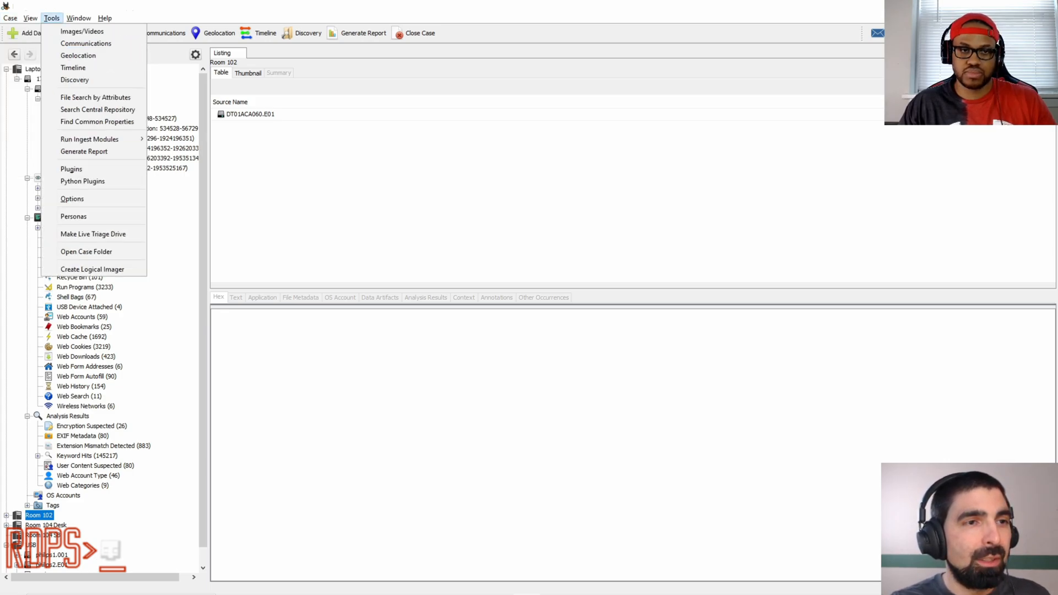
pyautogui.moveTo(72, 198)
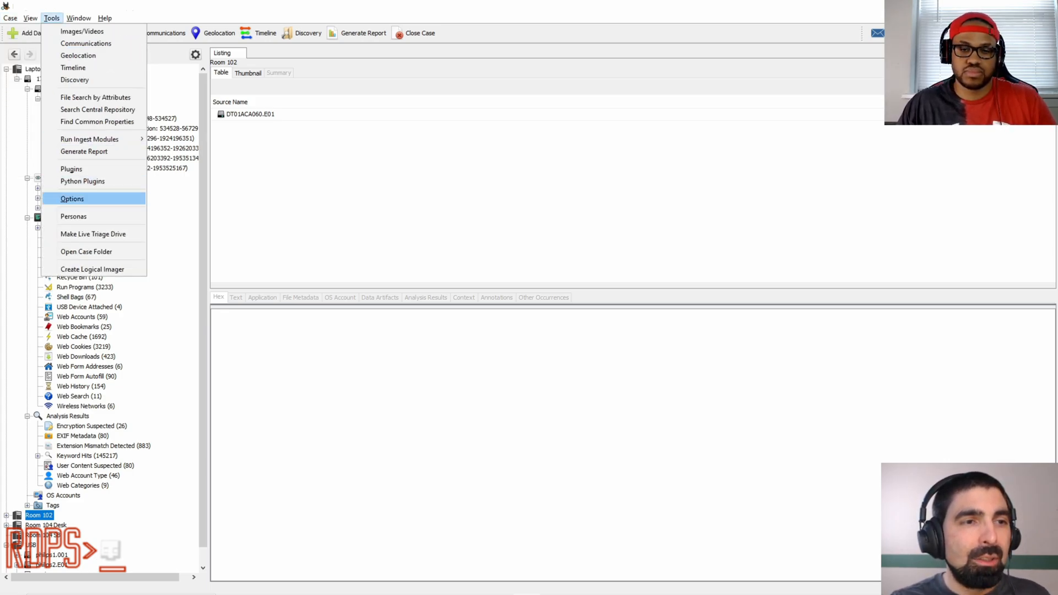
pyautogui.click(72, 198)
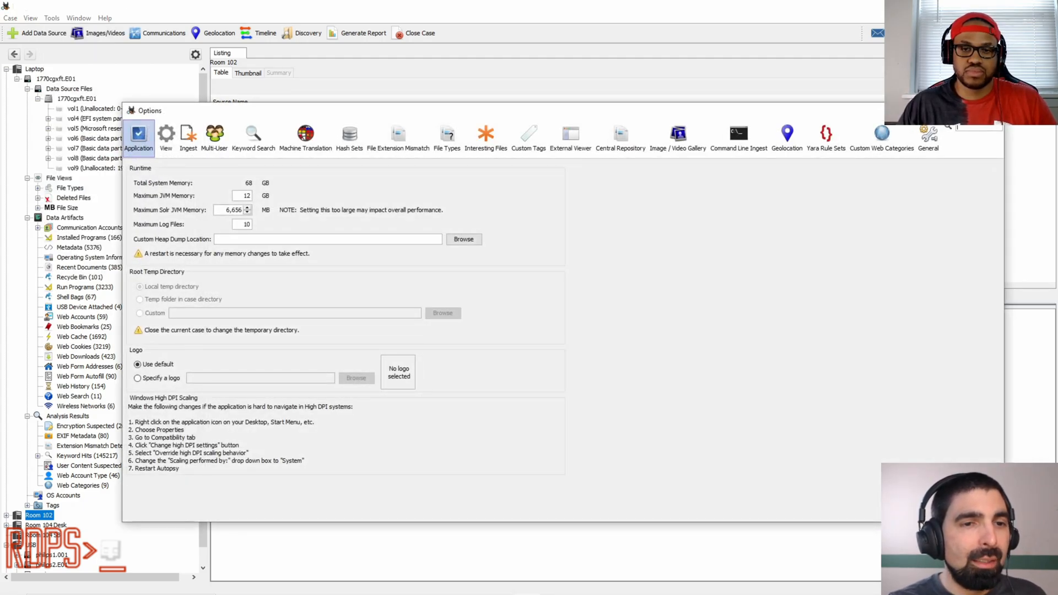
pyautogui.click(166, 135)
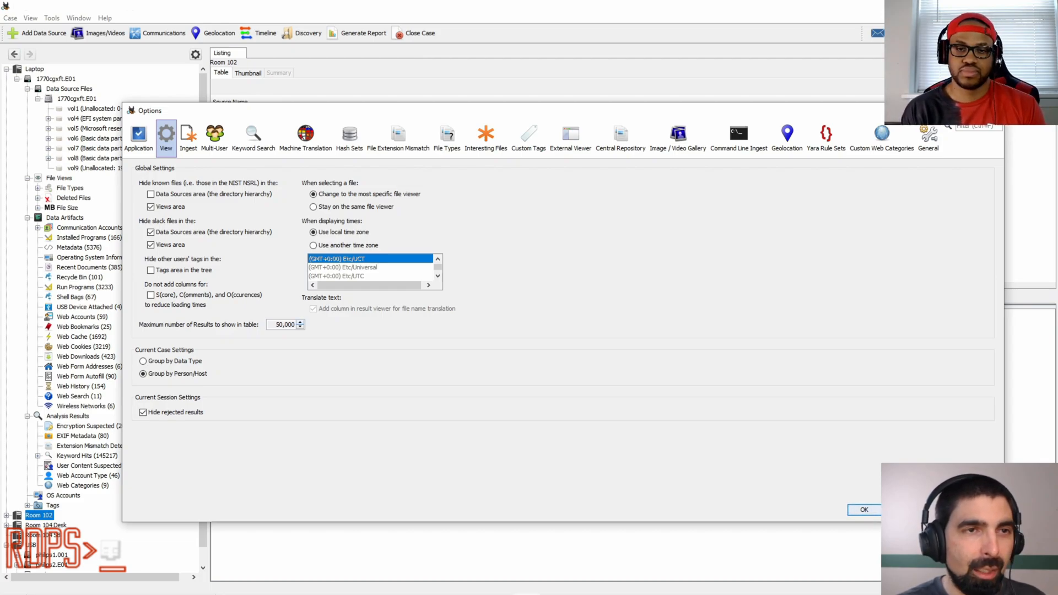
pyautogui.click(863, 509)
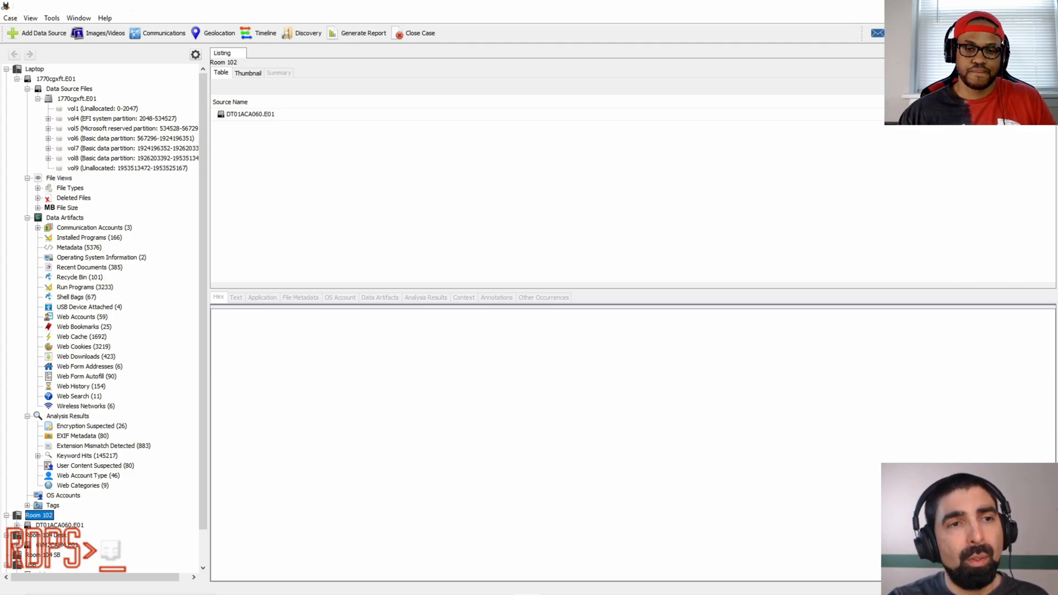
# Show the laptop's Web Cache artifacts, then the Web Cookies for Room 104 Desk.
pyautogui.click(81, 336)
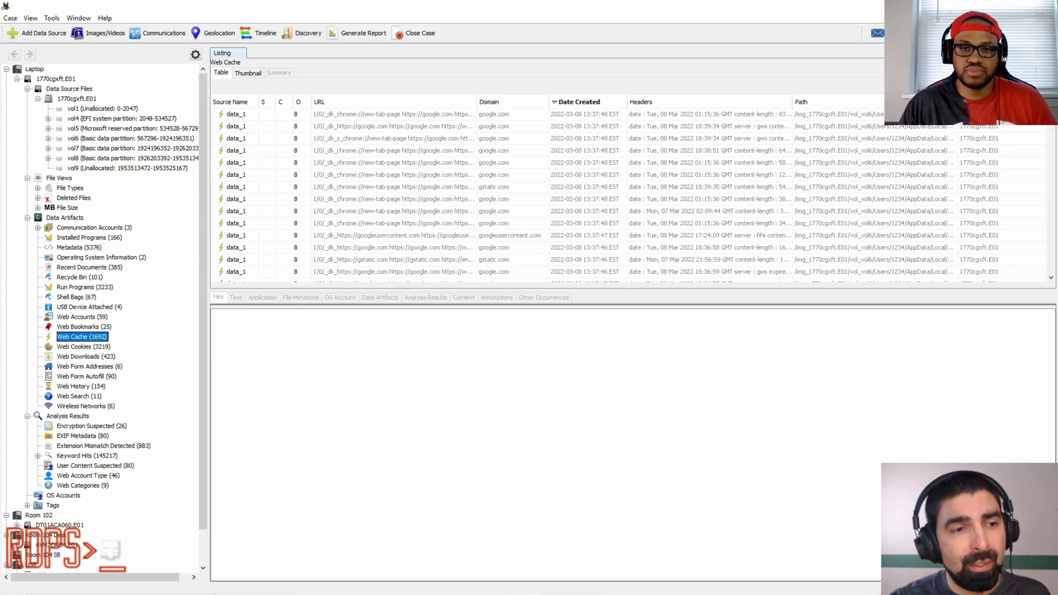
pyautogui.scroll(-3)
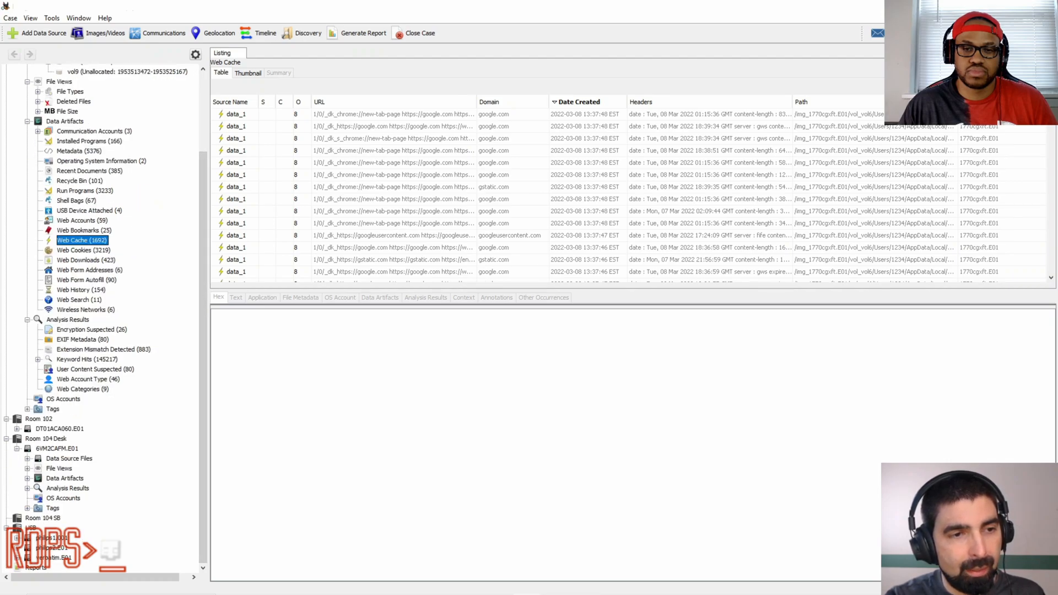
pyautogui.click(86, 515)
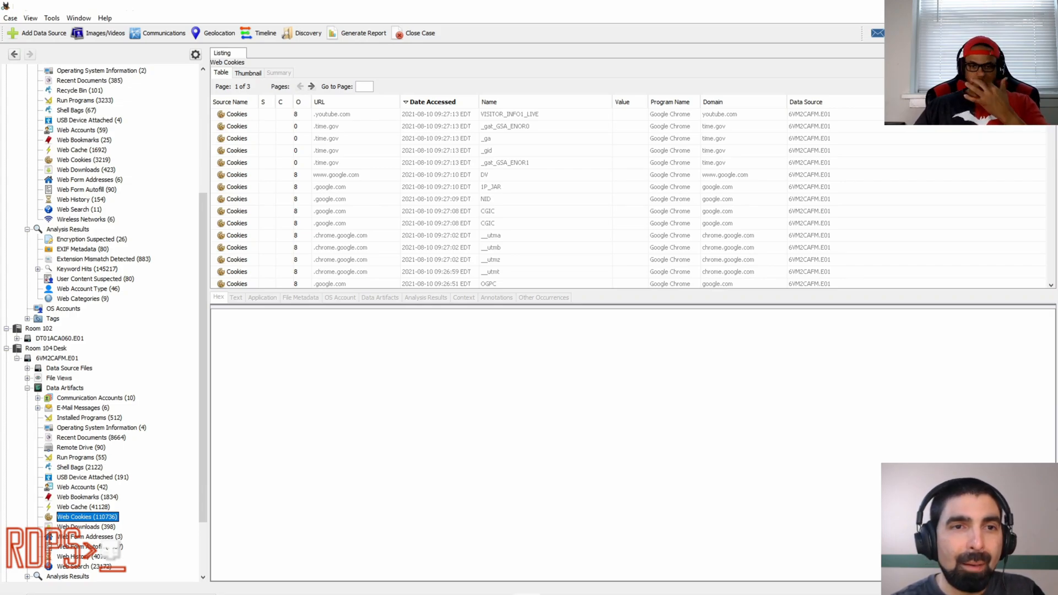
# Sort the Web Cookies by Date Accessed descending, newest 2021-08-10 cookies first.
pyautogui.click(432, 101)
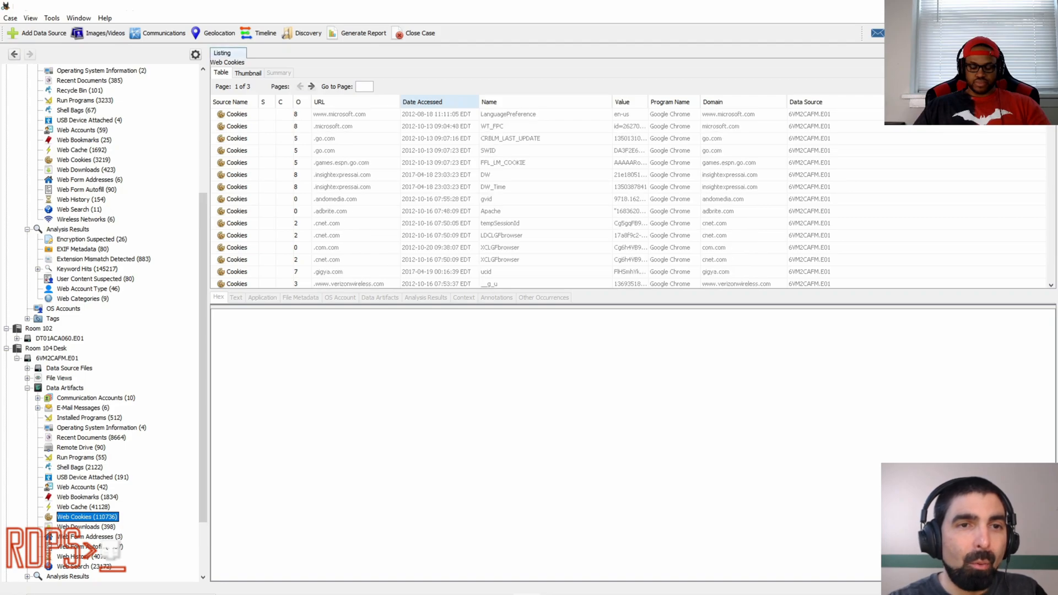
pyautogui.click(432, 101)
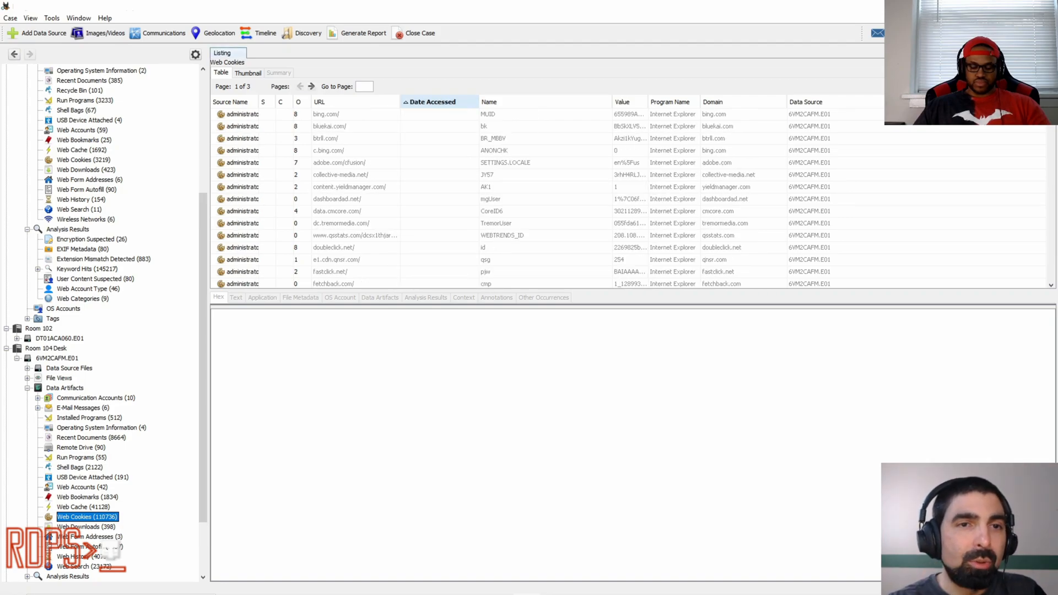
pyautogui.click(431, 102)
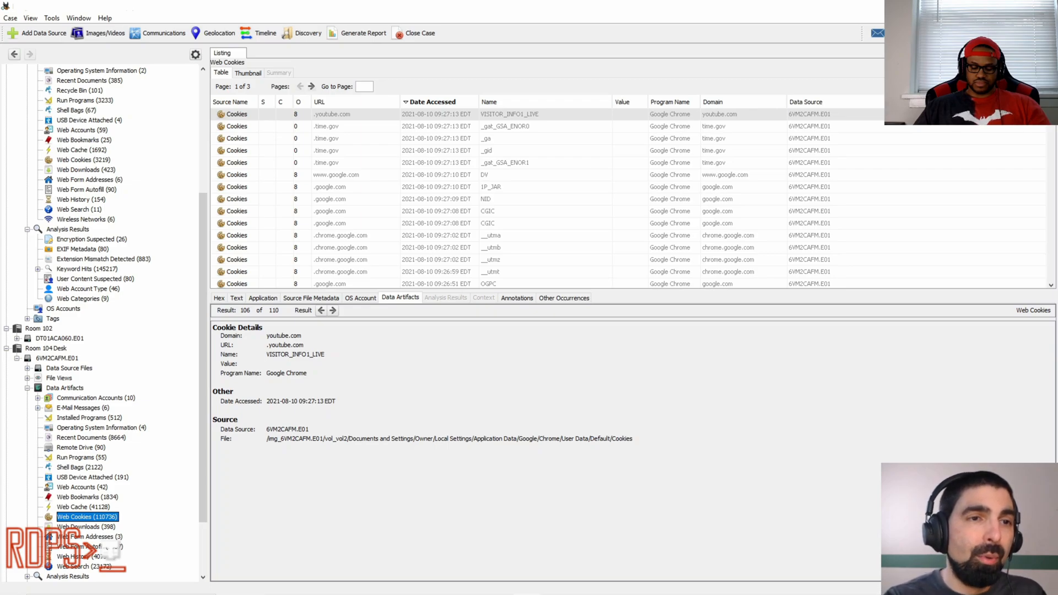
pyautogui.click(80, 150)
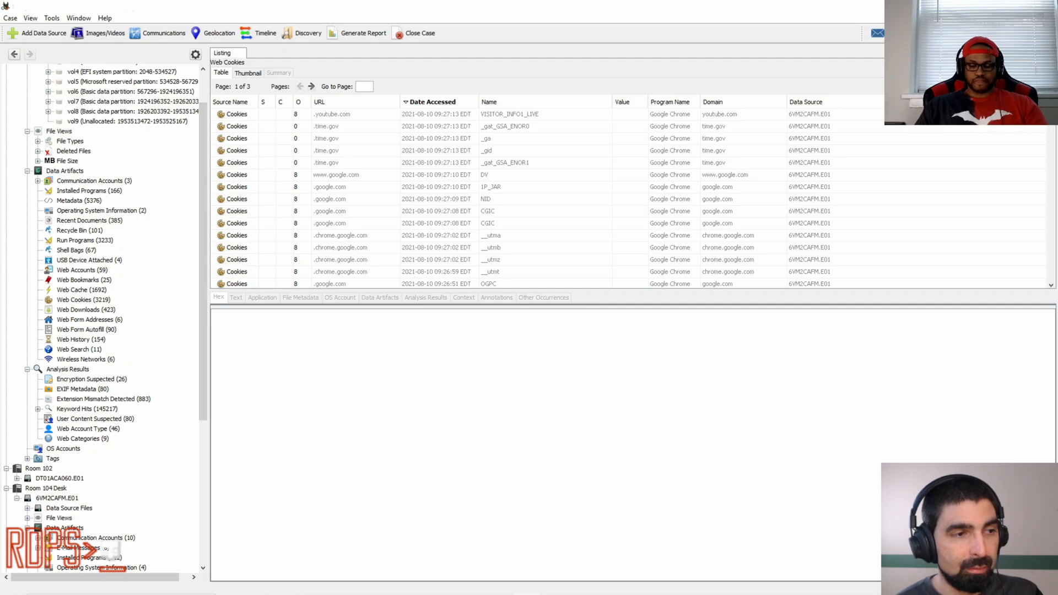
pyautogui.click(337, 113)
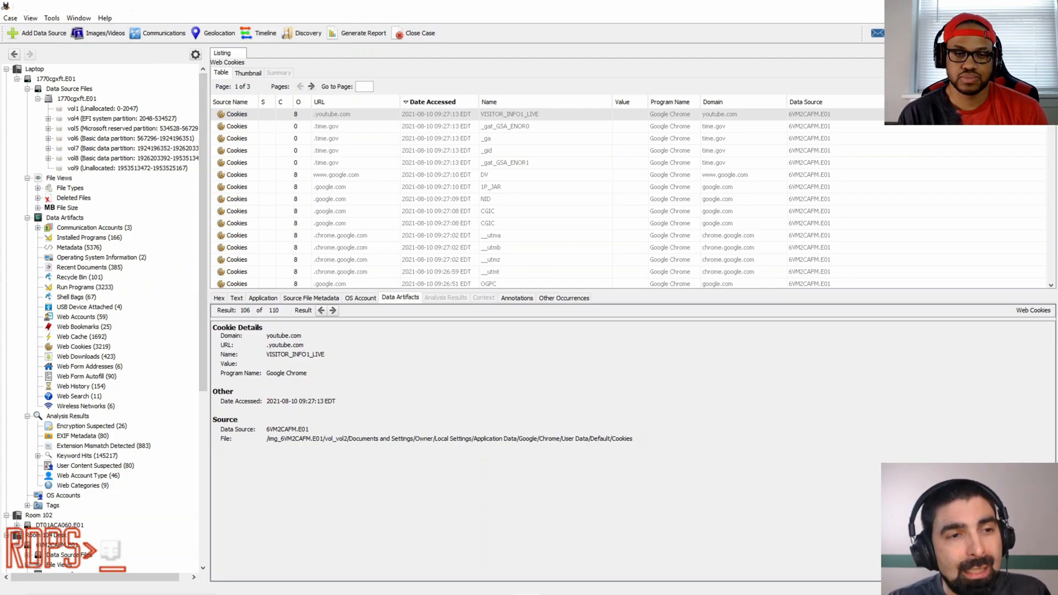
pyautogui.click(74, 346)
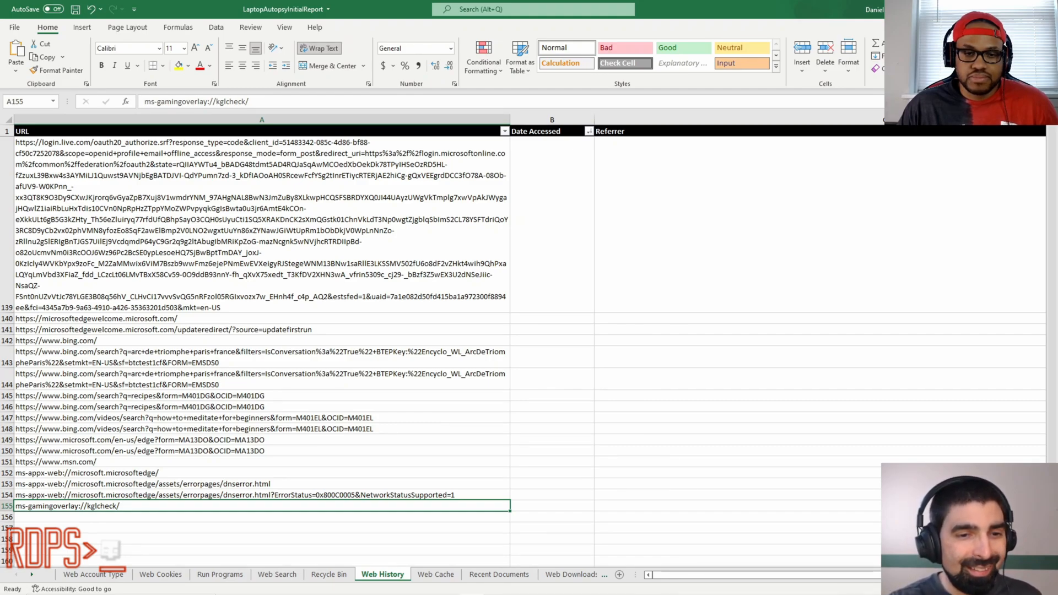
# Show the Web Cache sheet listing date created, domain and response headers.
pyautogui.click(435, 574)
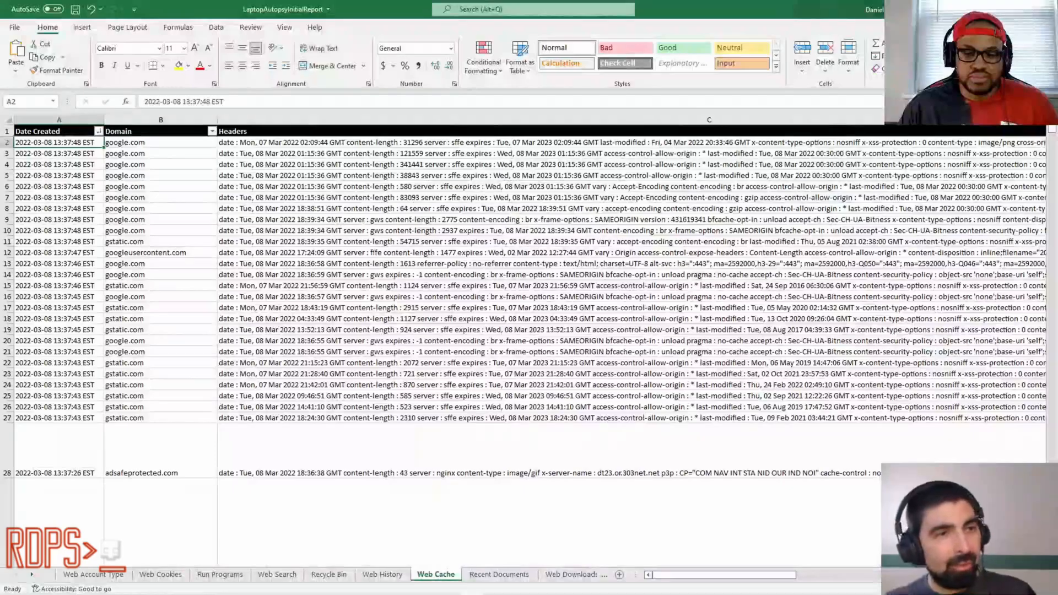
pyautogui.scroll(-3)
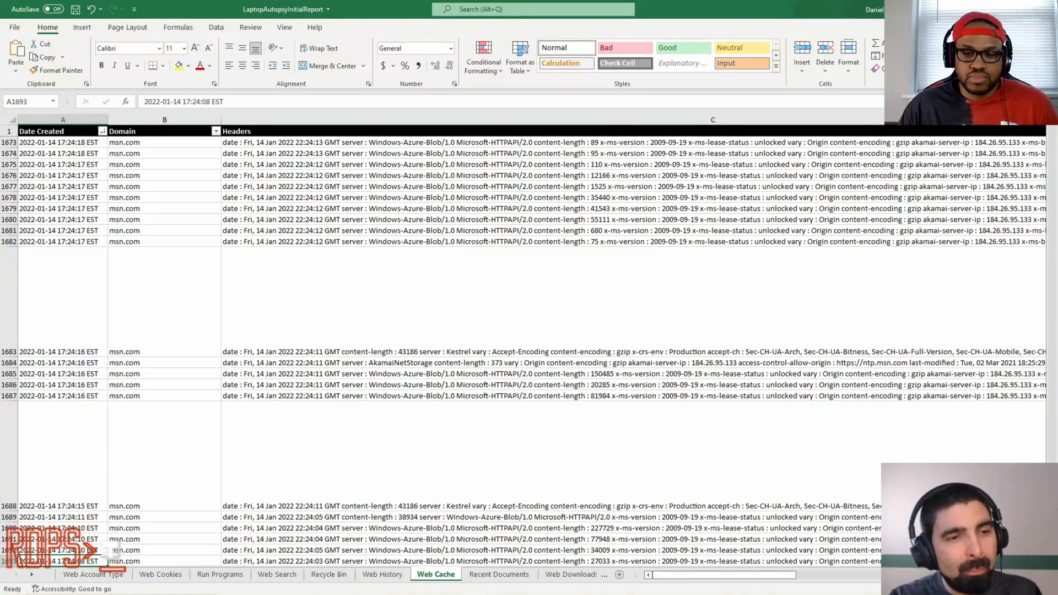
pyautogui.scroll(-3)
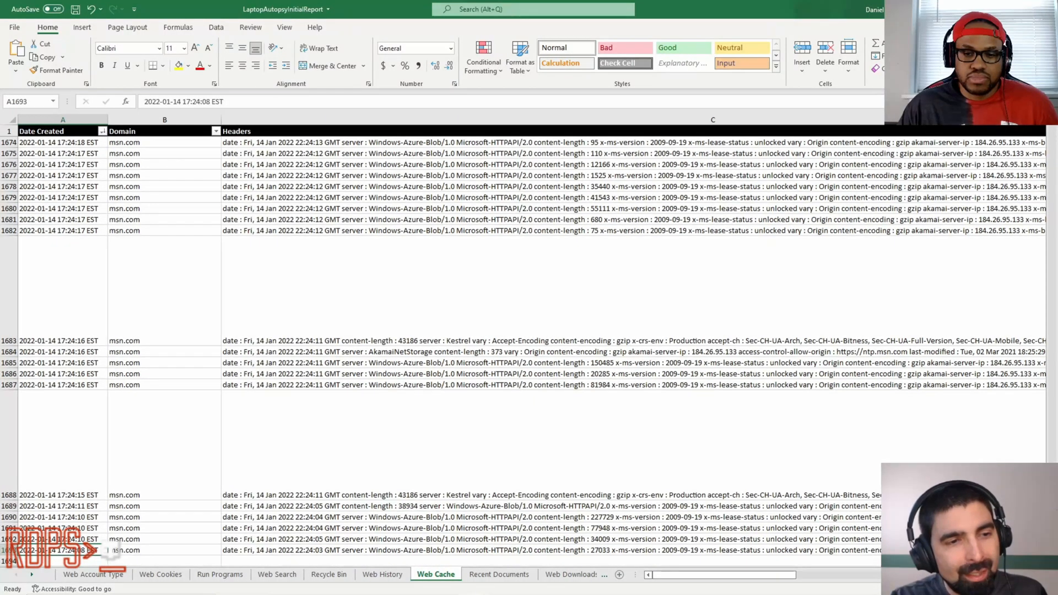